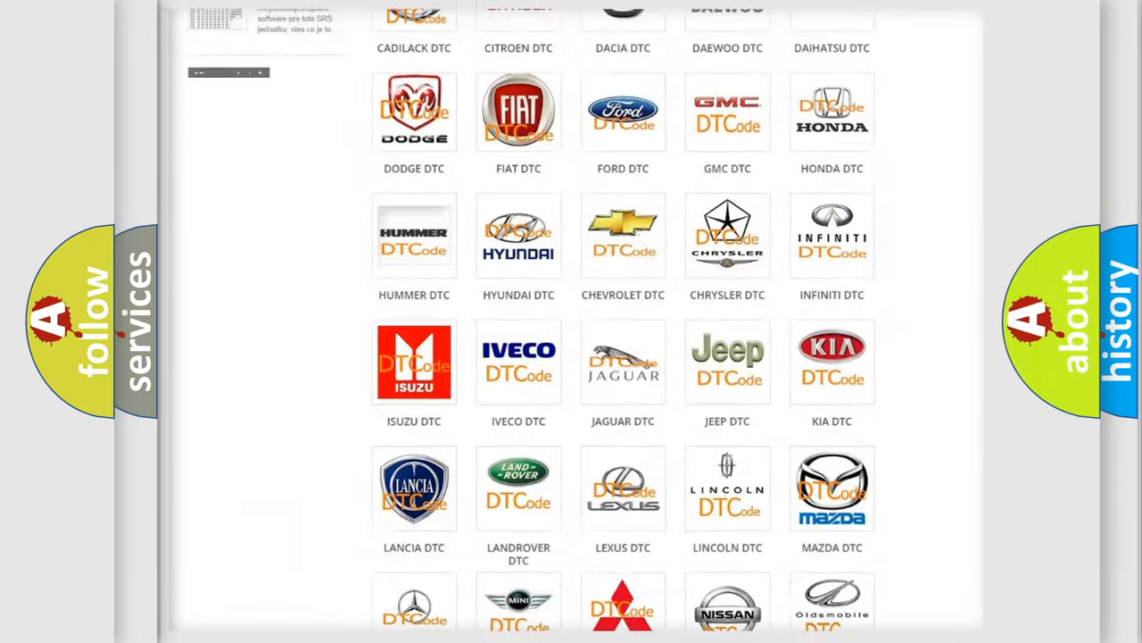
Step: Open the Ford DTC page and scroll through its diagnostic code subcategories
scroll("up", 3)
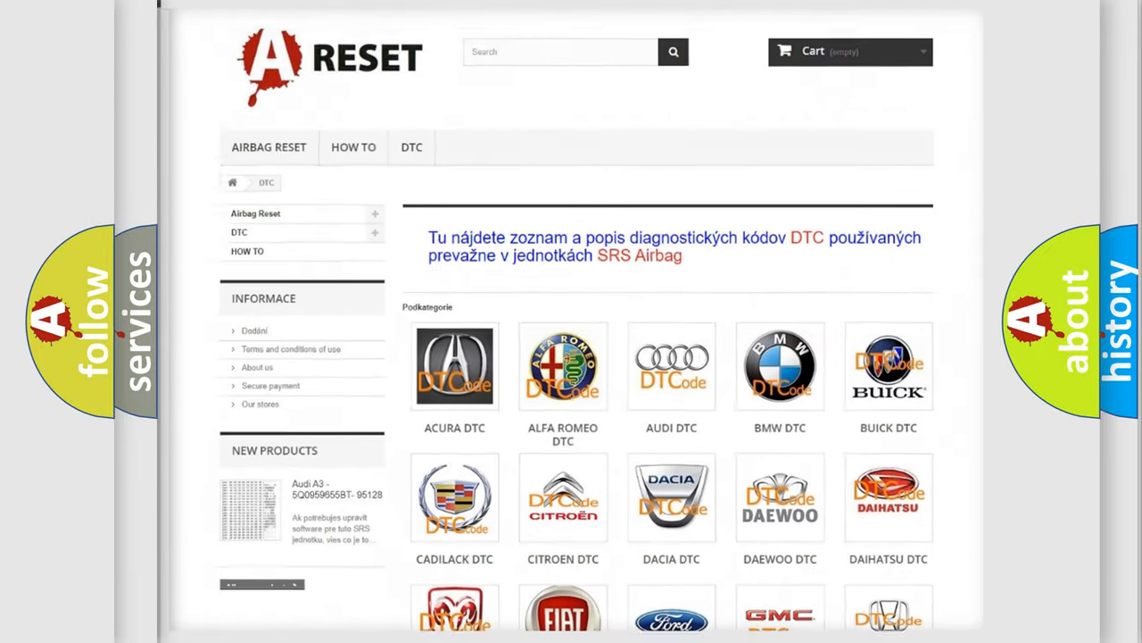
scroll("down", 3)
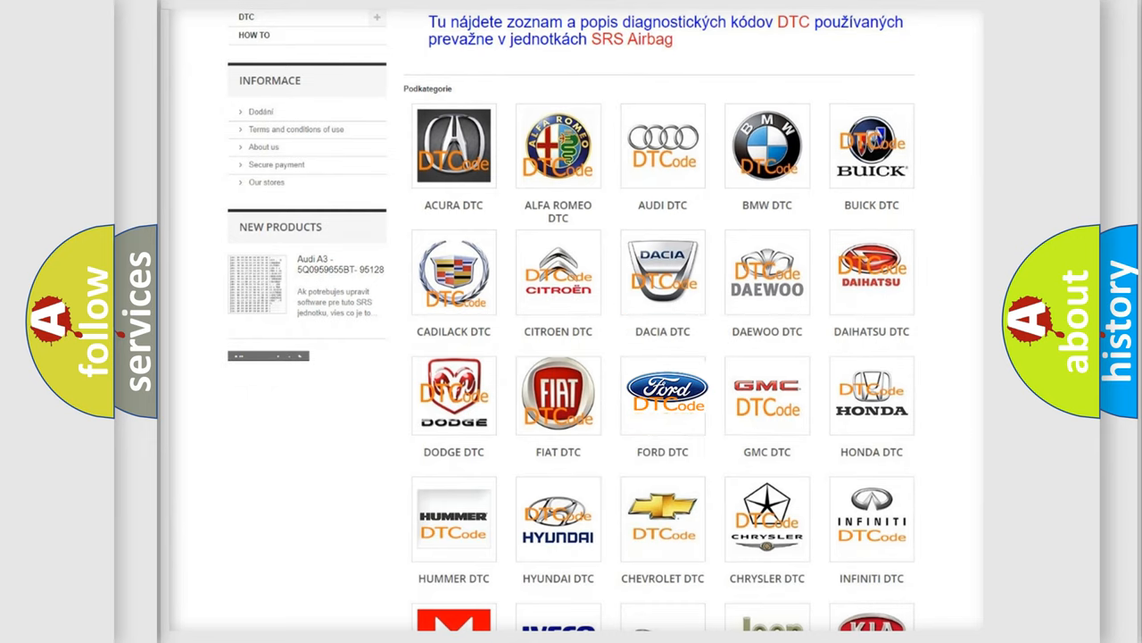
left_click(662, 395)
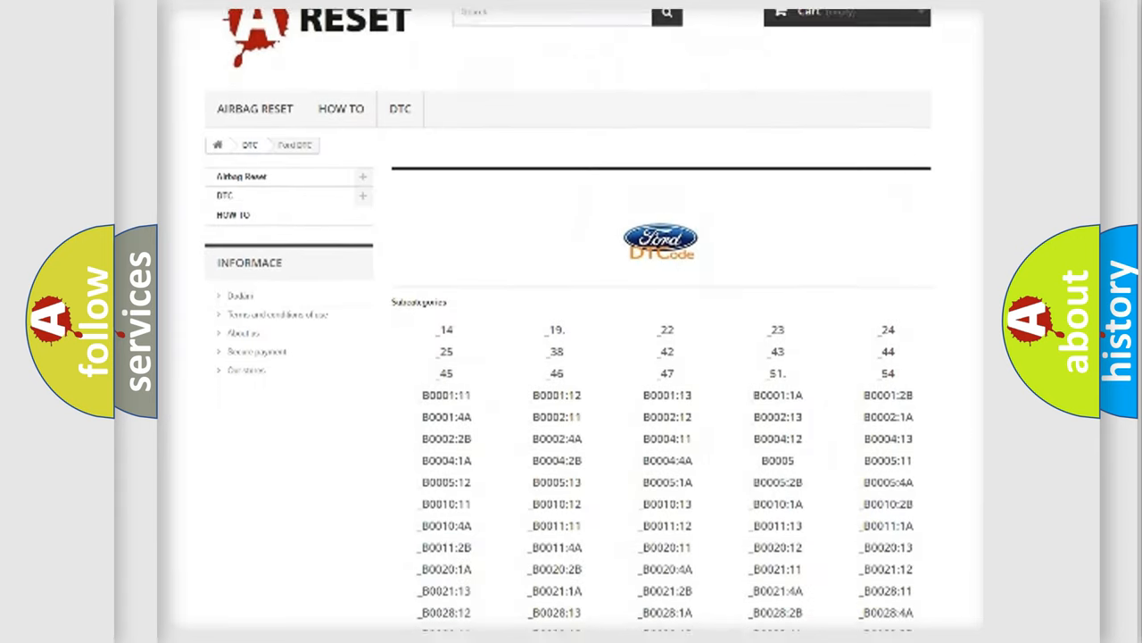
scroll("down", 3)
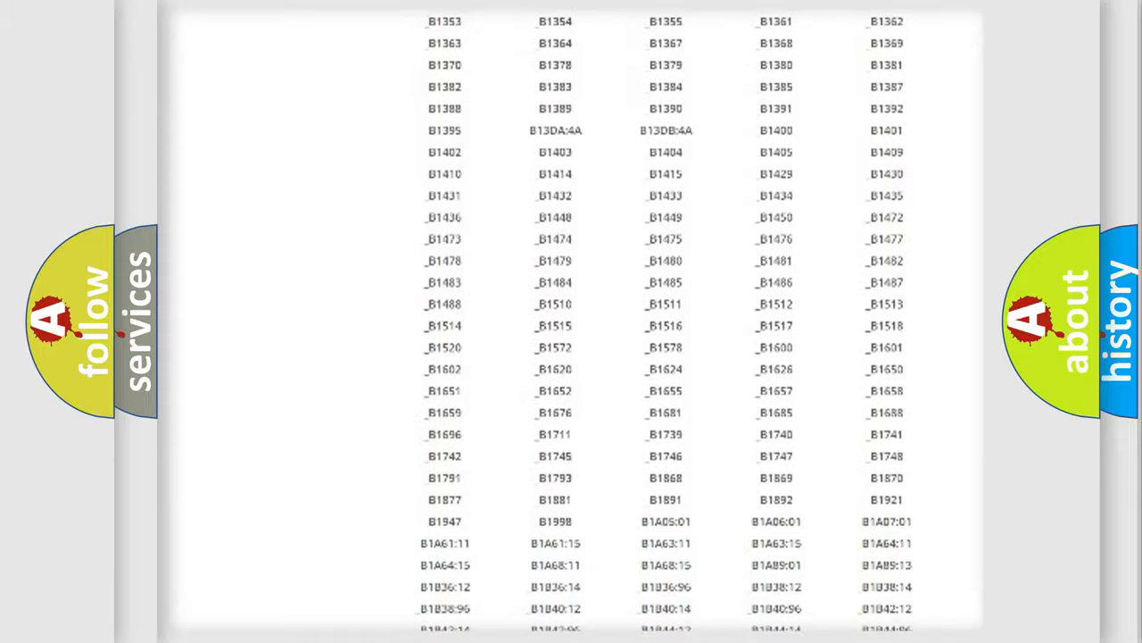
scroll("up", 3)
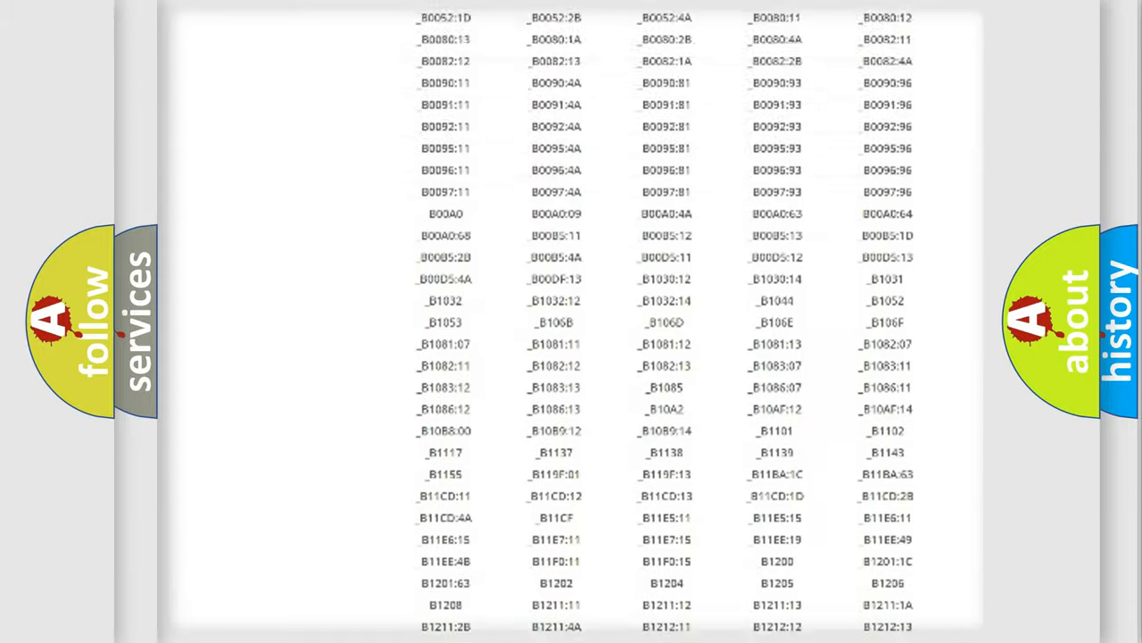
scroll("up", 3)
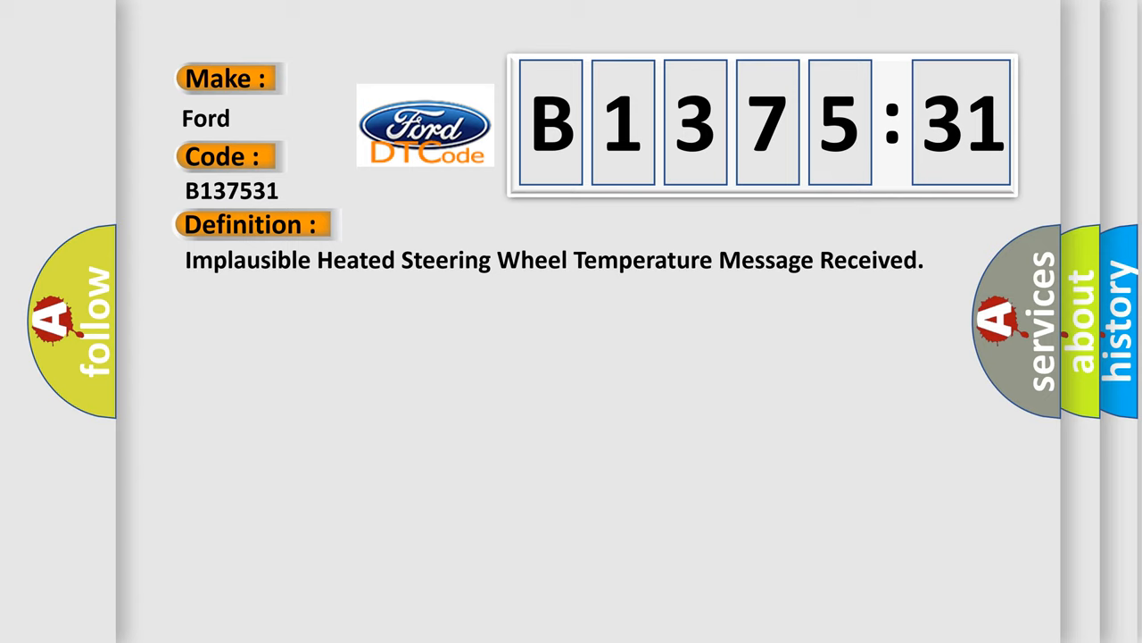
Step: Advance the B1375:31 slide to reveal its Description and Cause text
left_click(464, 224)
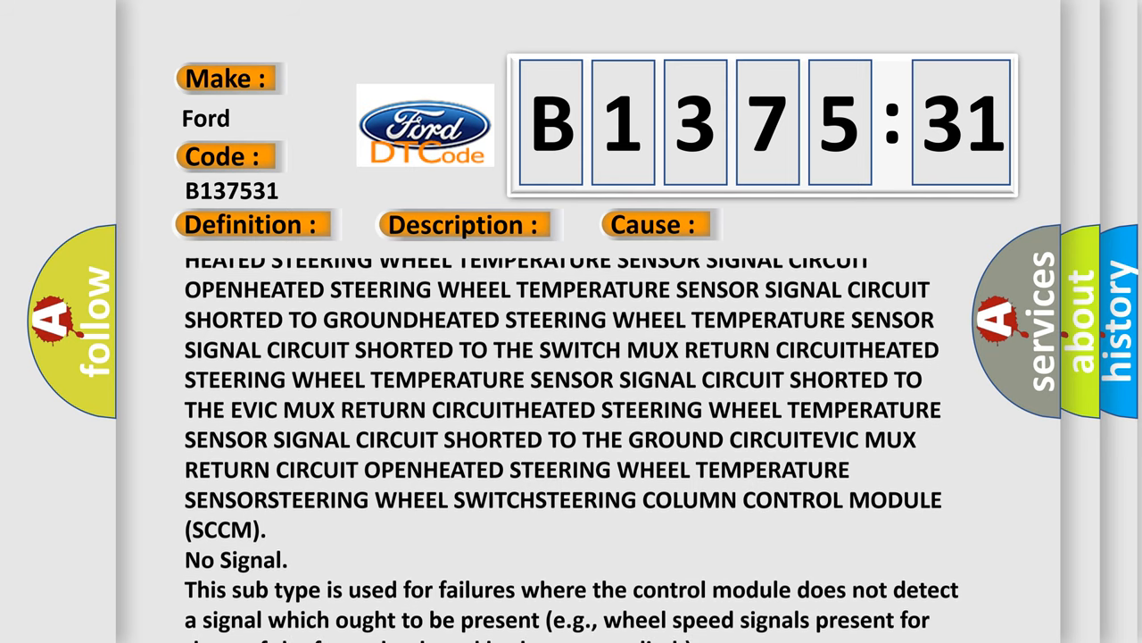
scroll("down", 3)
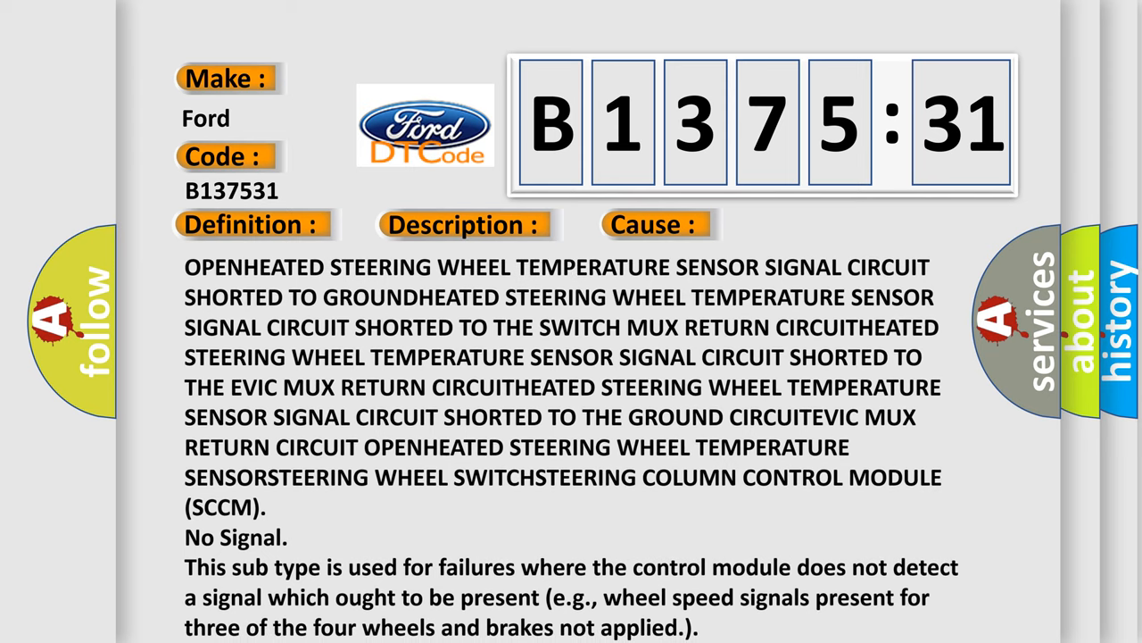
scroll("down", 3)
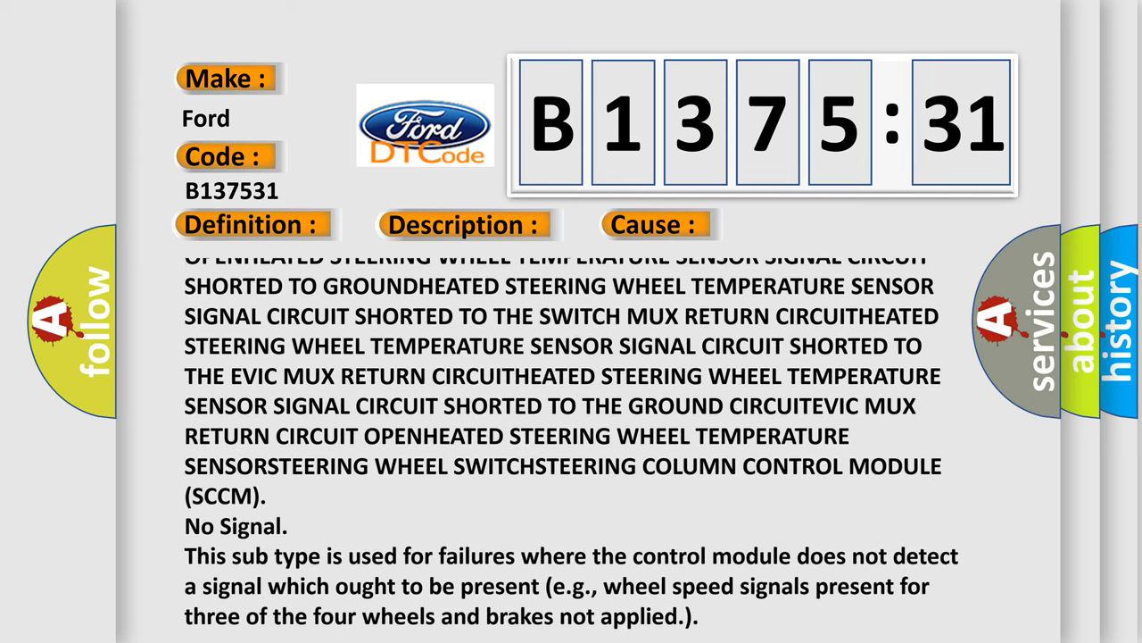
scroll("up", 3)
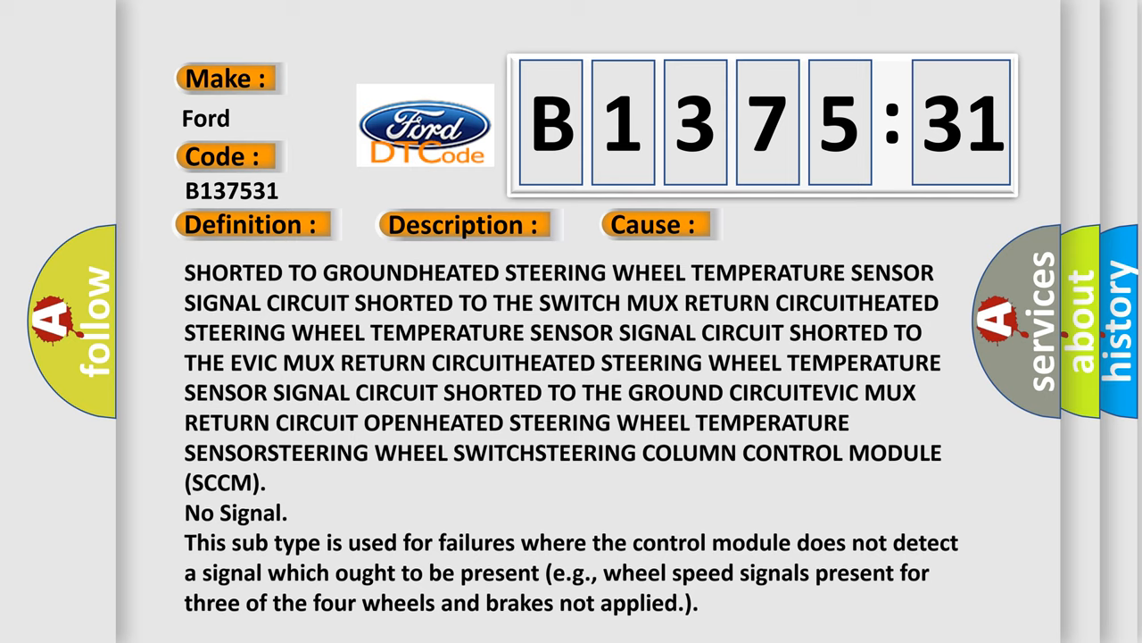
scroll("down", 3)
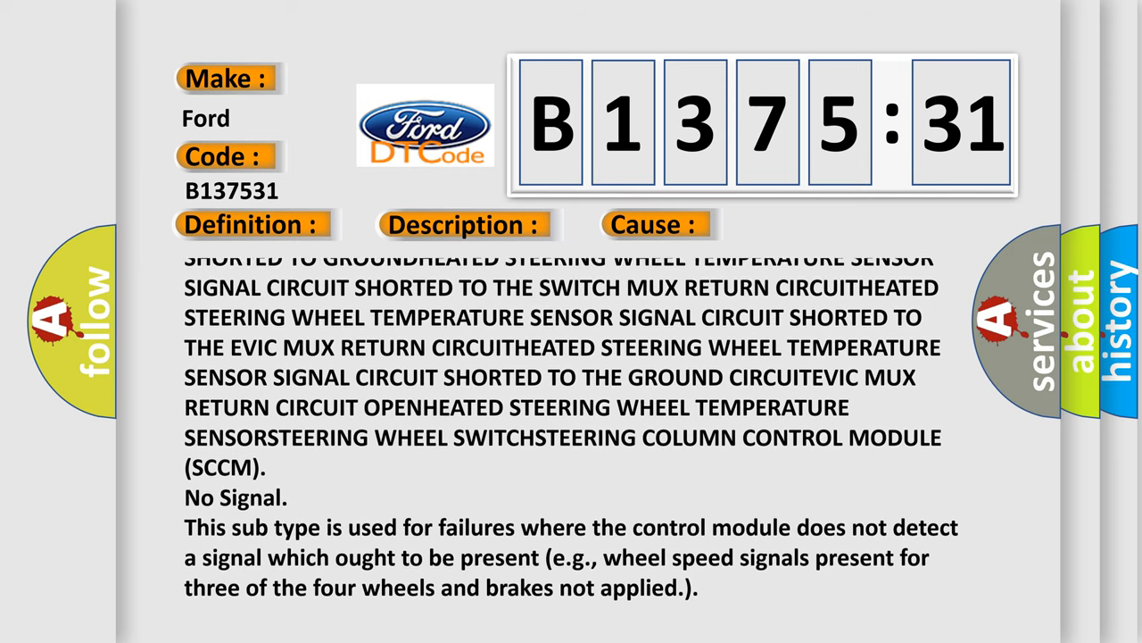
scroll("up", 3)
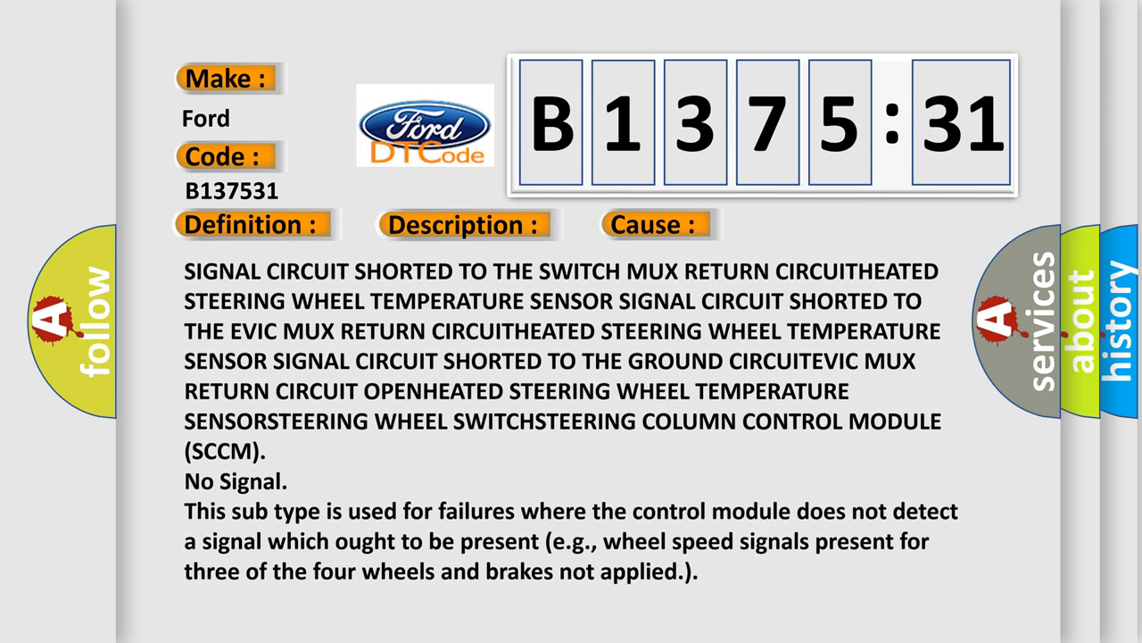
scroll("down", 3)
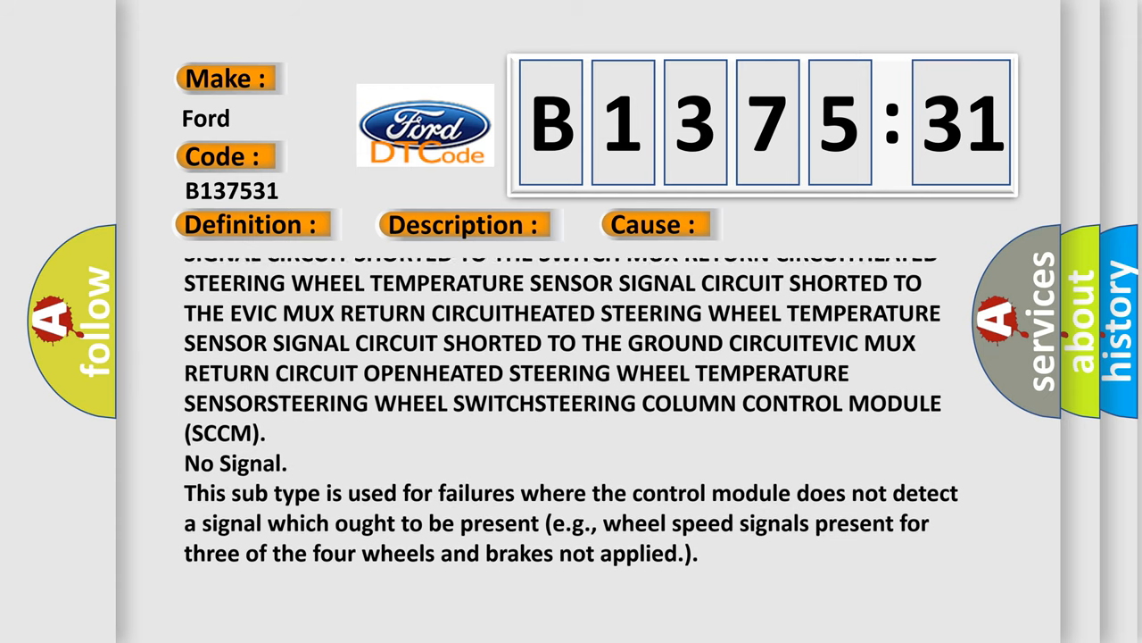
scroll("up", 3)
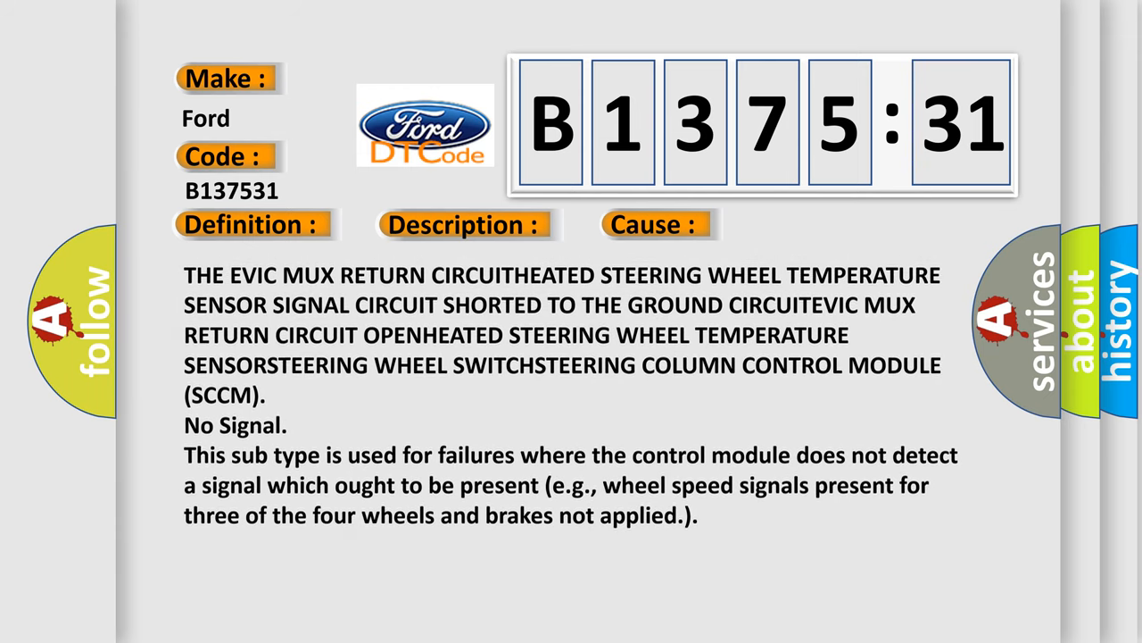
scroll("down", 3)
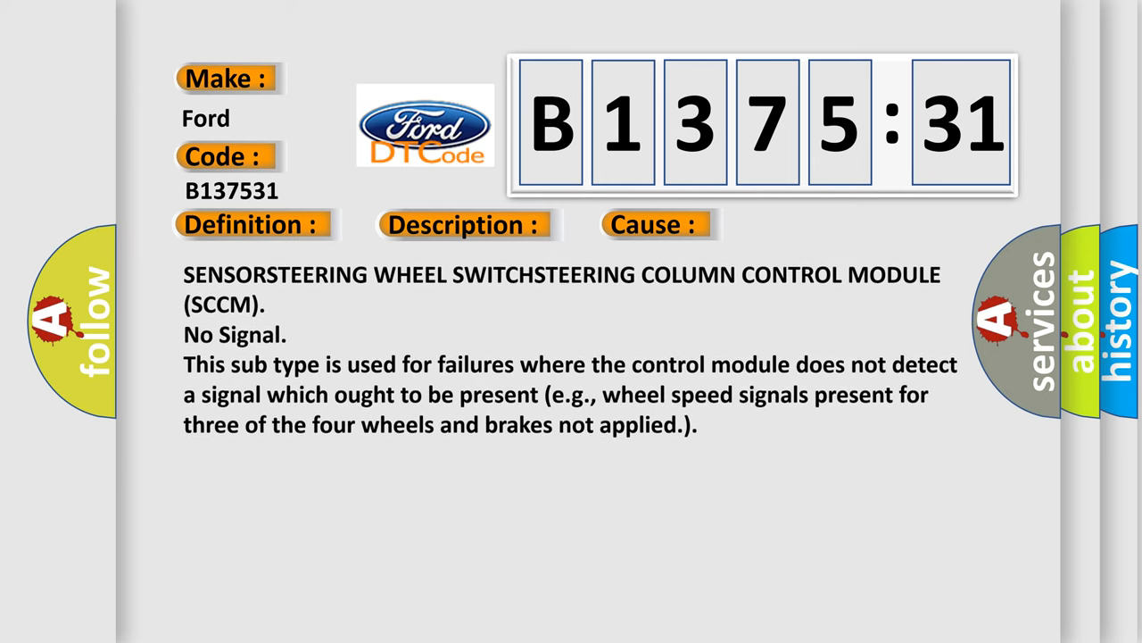
scroll("up", 3)
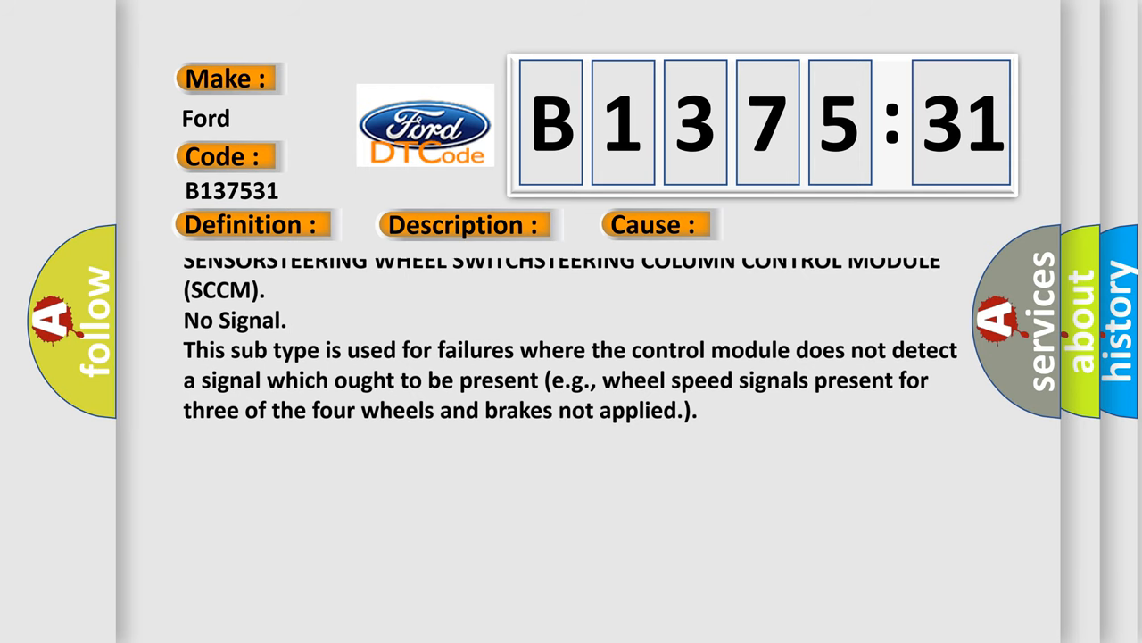